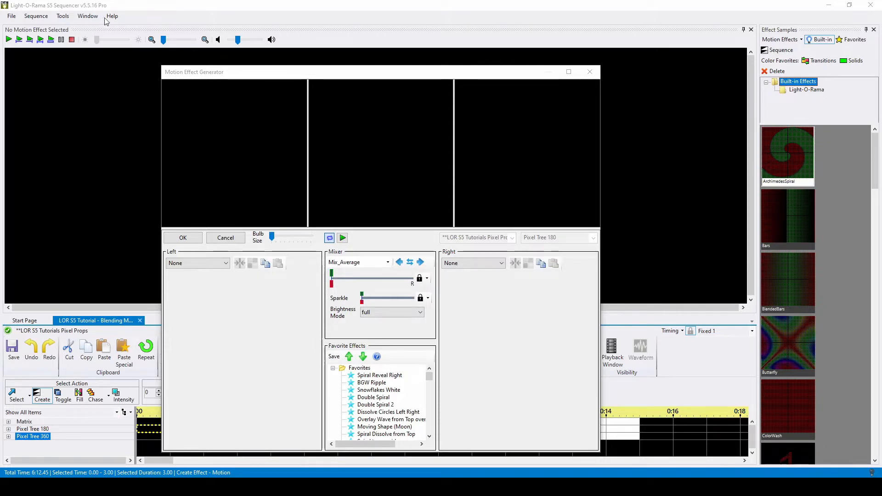
mouse_move(102, 4)
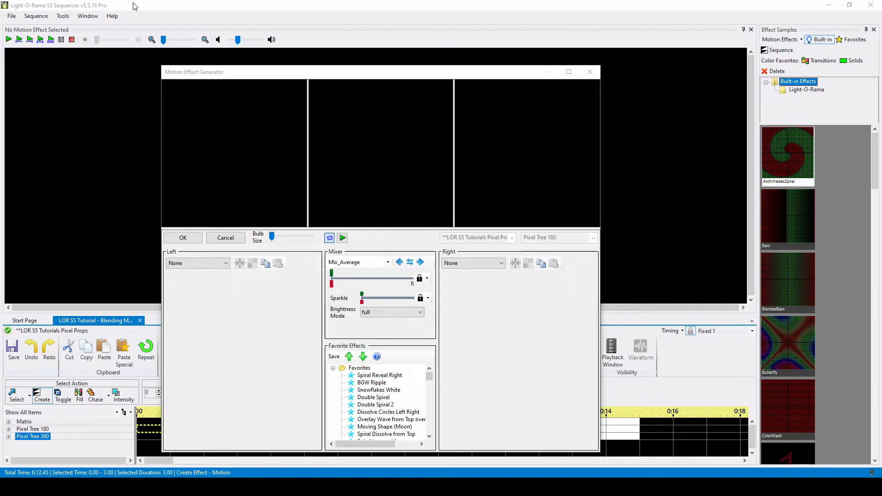
mouse_move(212, 44)
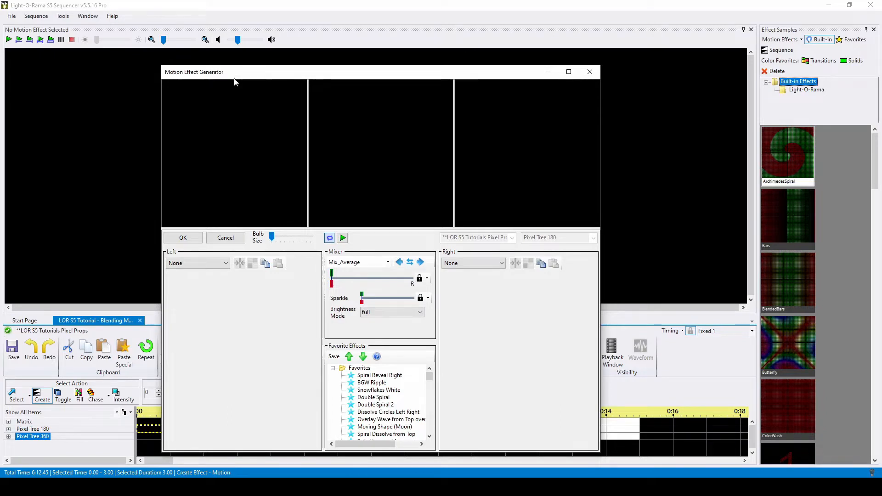
mouse_move(291, 316)
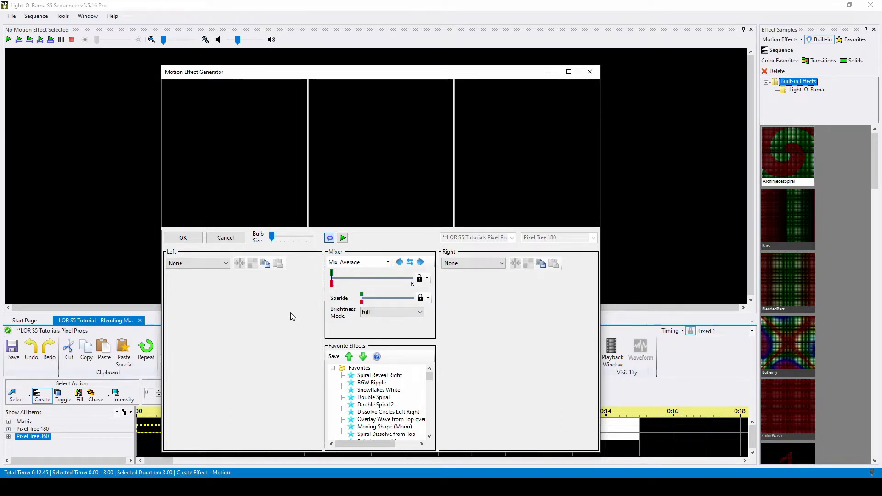
mouse_move(234, 297)
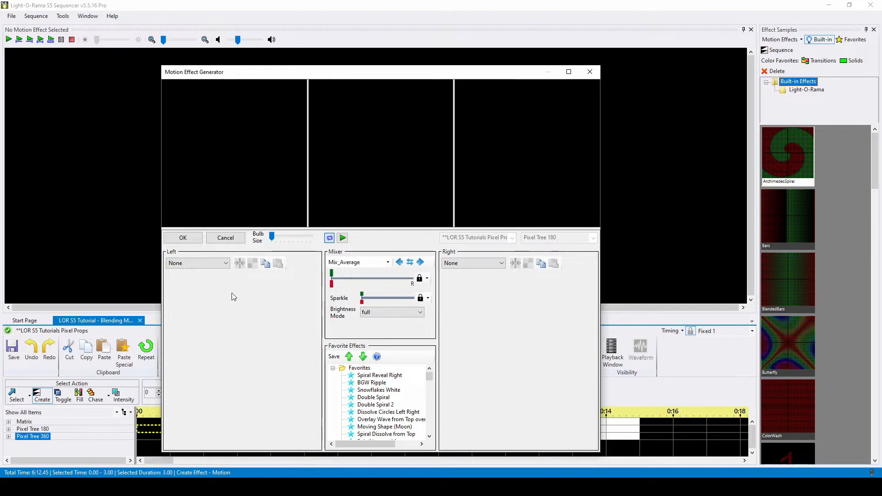
mouse_move(180, 291)
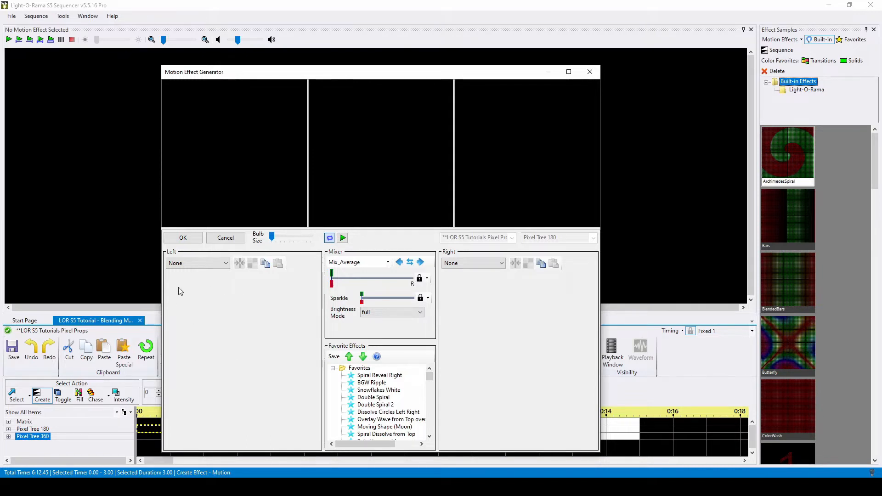
Try BlendedBars and other left-side effects before settling on red Spirals moving left to right.
left_click(226, 262)
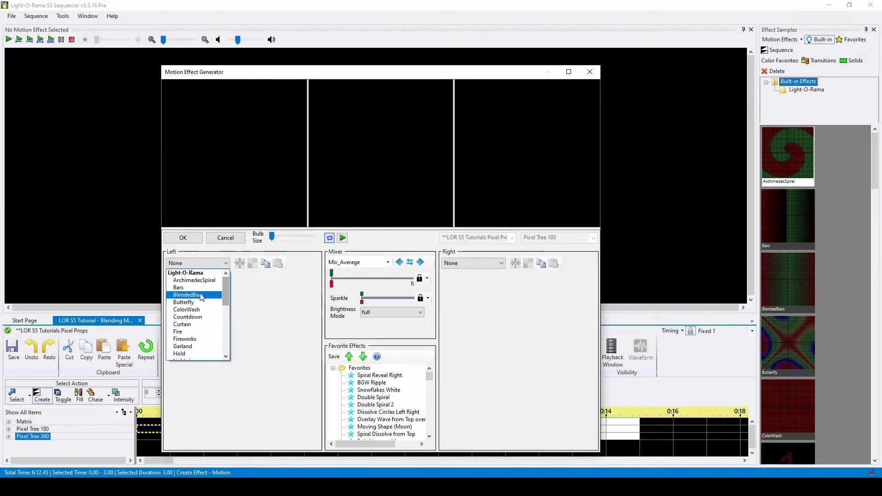
left_click(187, 295)
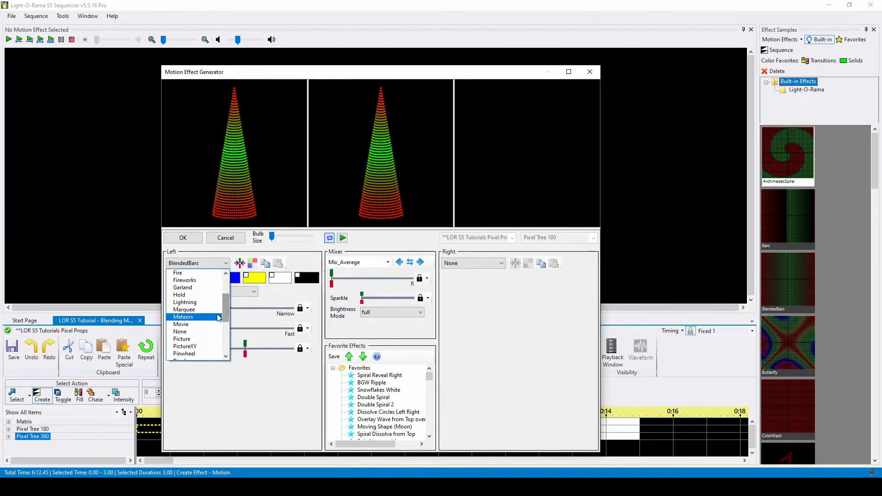
left_click(183, 317)
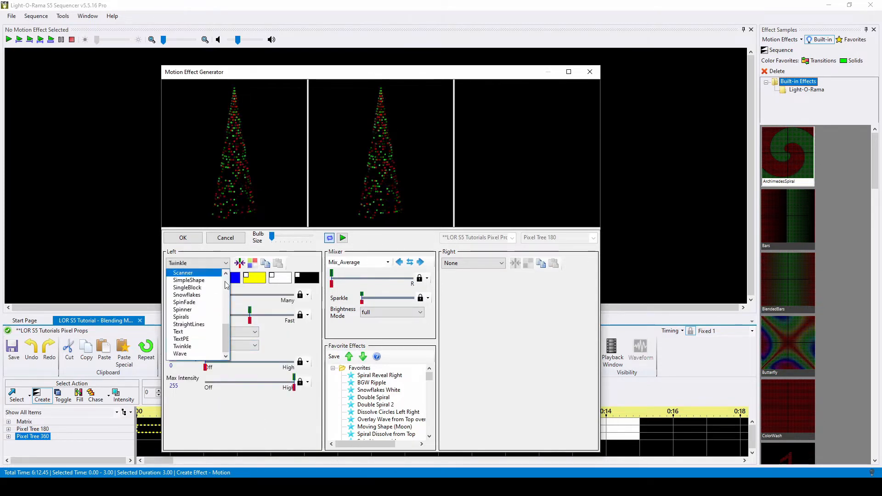
left_click(179, 353)
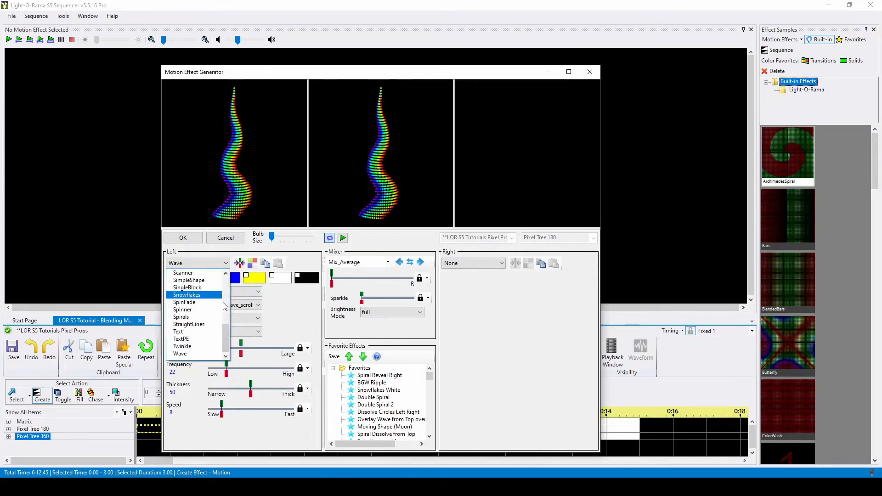
left_click(180, 354)
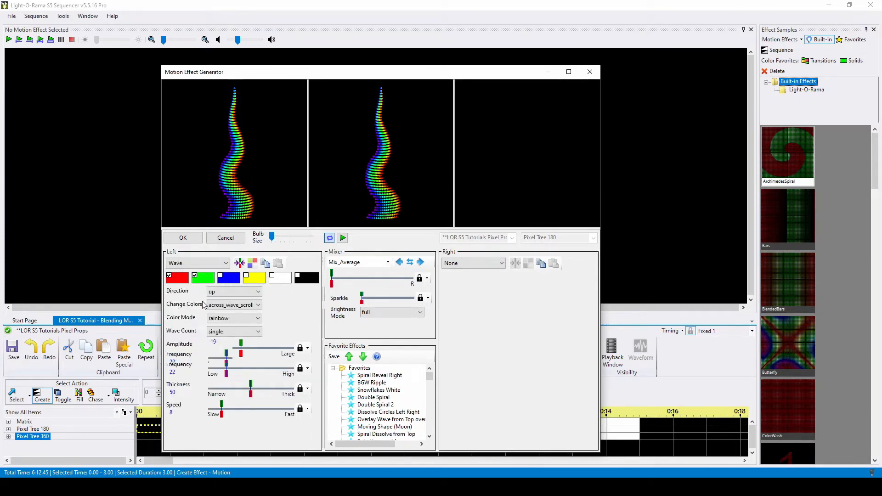
left_click(198, 263)
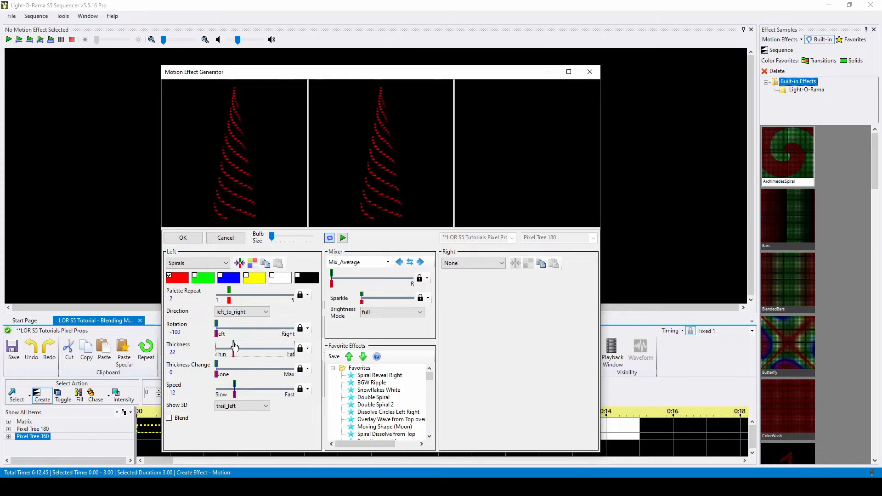
Give the left spirals' Rotation a smooth return-to-start curve from -100 to 100.
left_click(300, 328)
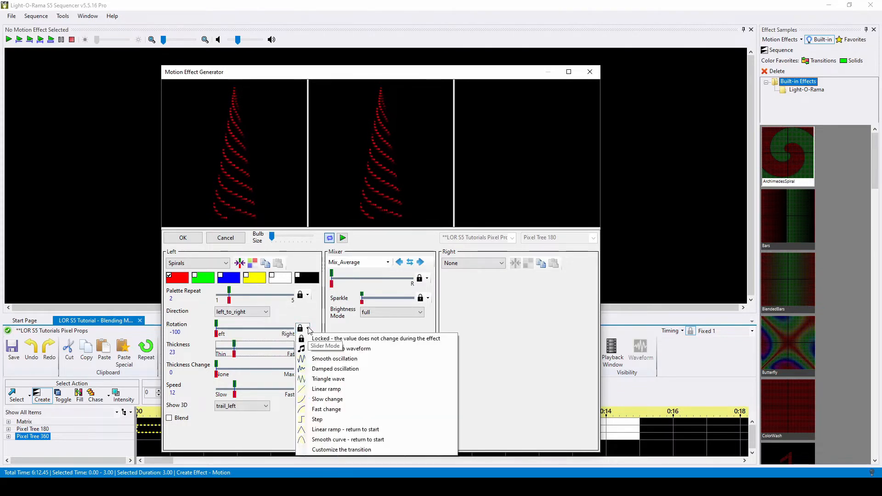
mouse_move(342, 439)
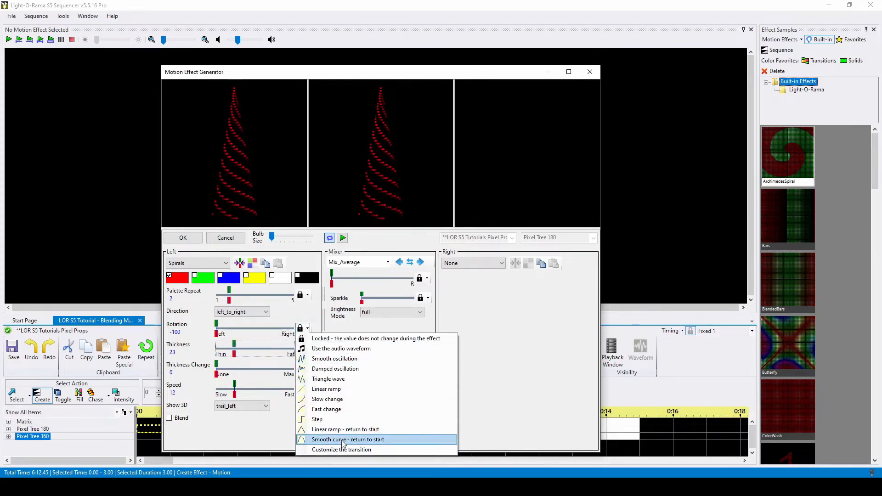
left_click(347, 439)
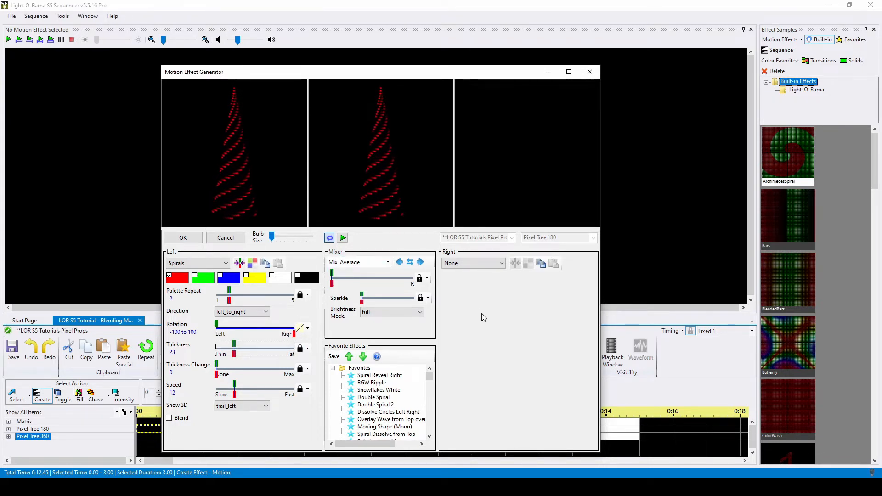
Set the right-side effect to green Spirals averaged with the red left spirals.
left_click(500, 263)
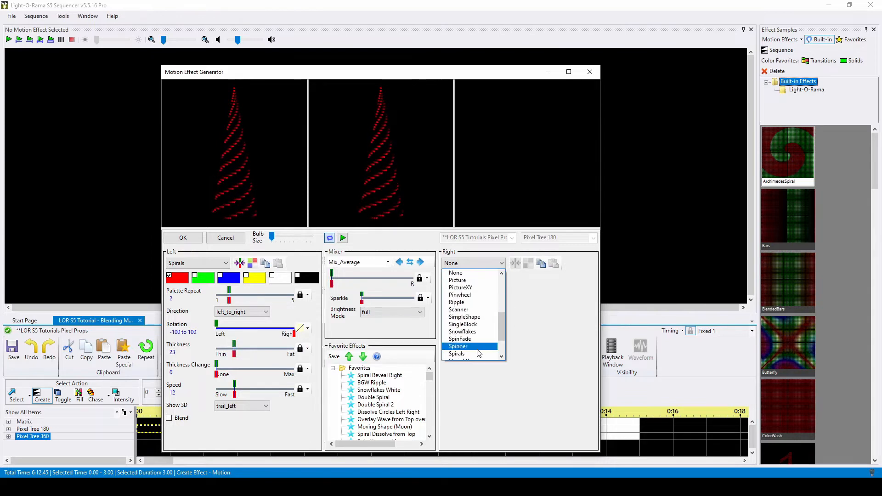
left_click(457, 354)
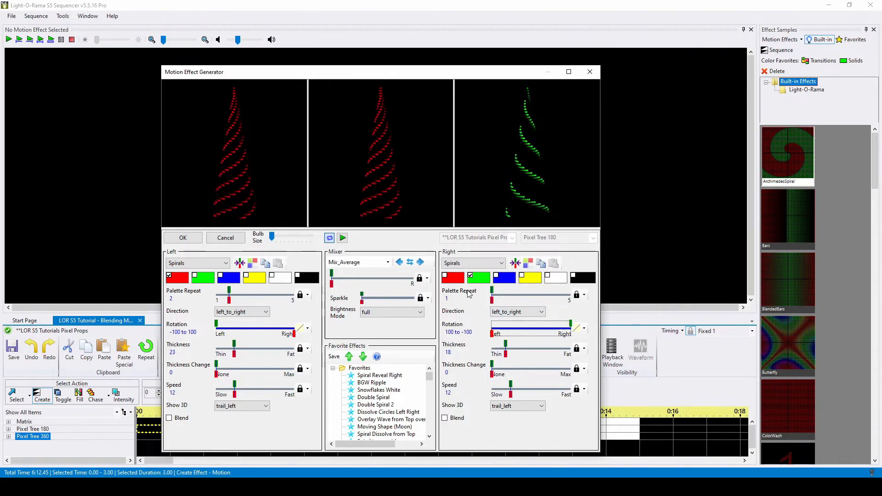
mouse_move(420, 261)
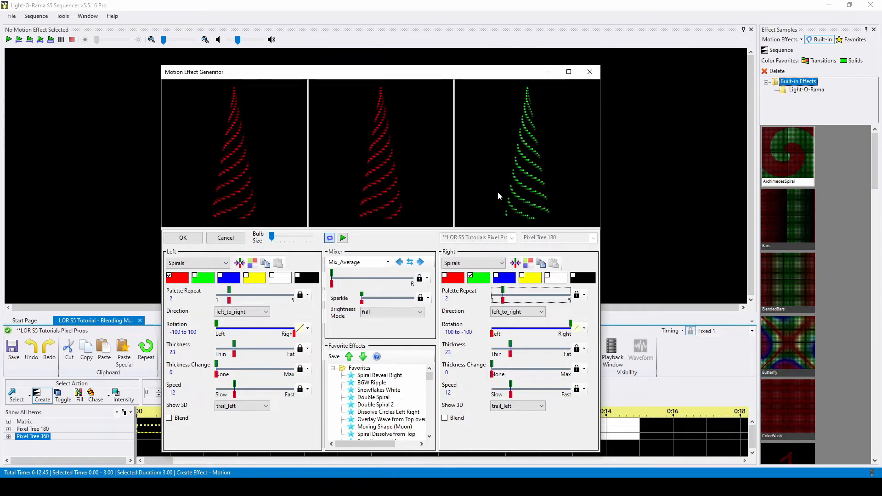
mouse_move(378, 184)
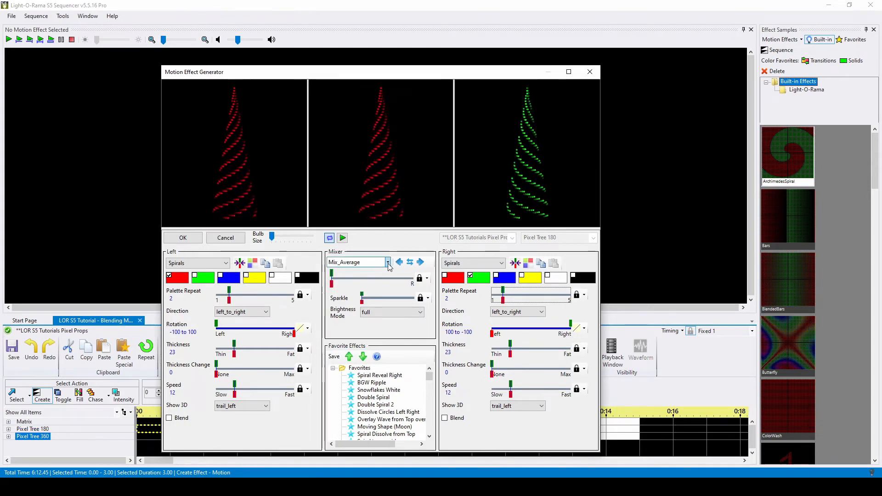
Shift the Mixer slider fully right and play, then stop, the red-to-green spiral preview.
left_click(356, 262)
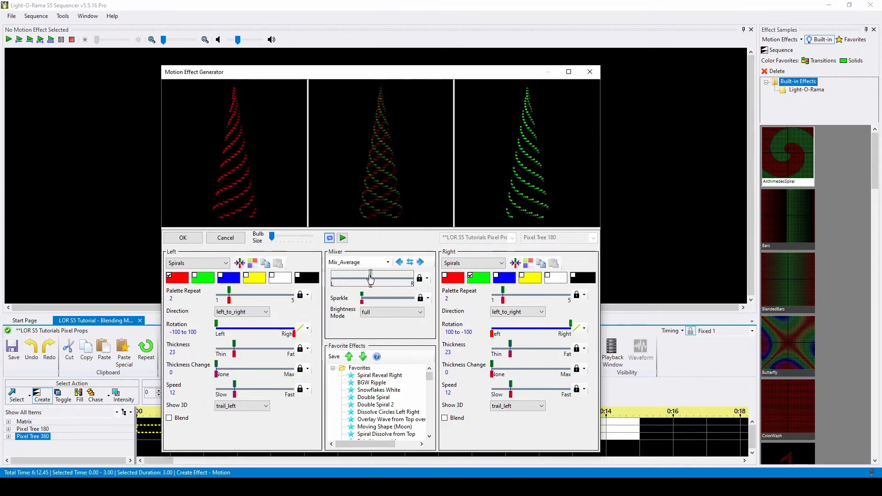
left_click(423, 280)
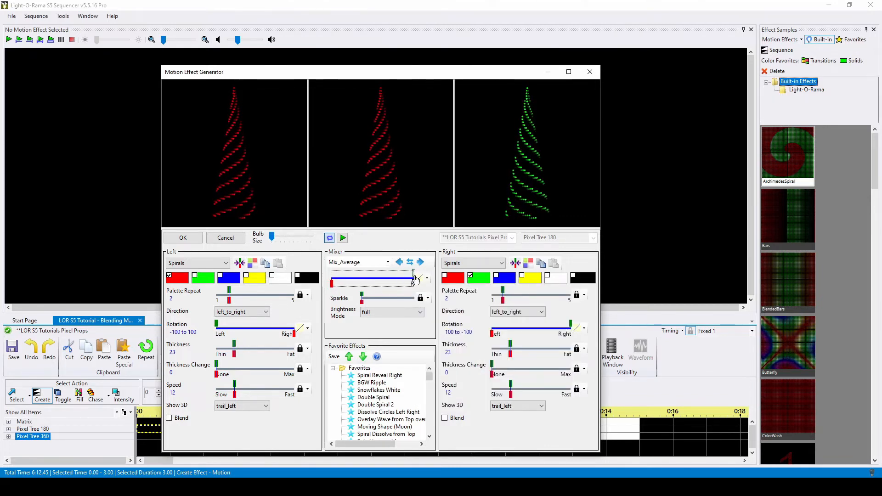
left_click(342, 238)
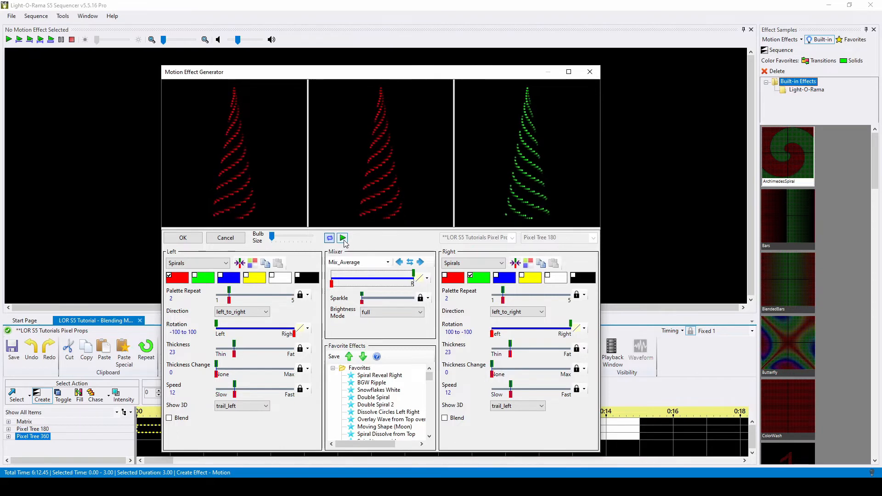
left_click(342, 237)
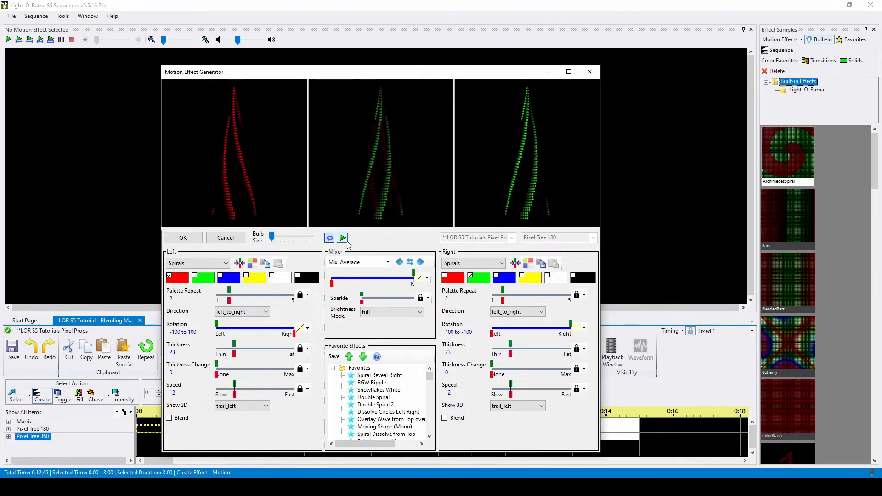
left_click(343, 237)
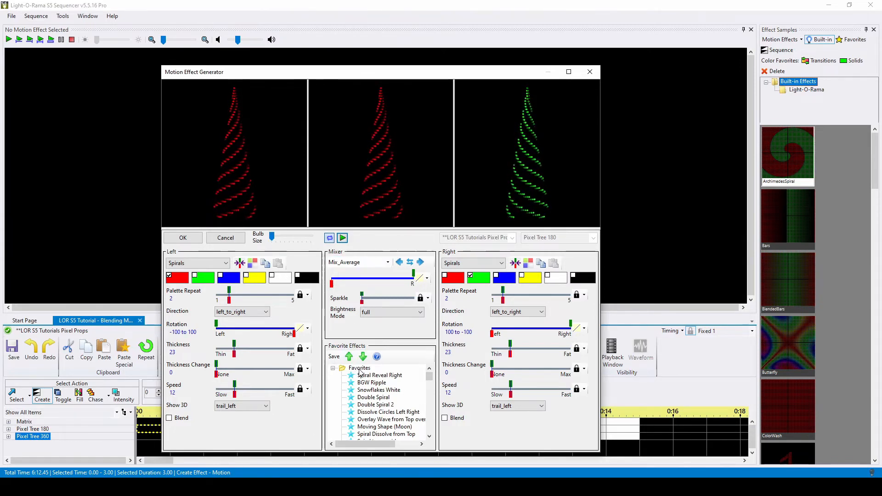
Load the Christmas Tree with Lights 2 favorite from the Favorites folder.
left_click(334, 357)
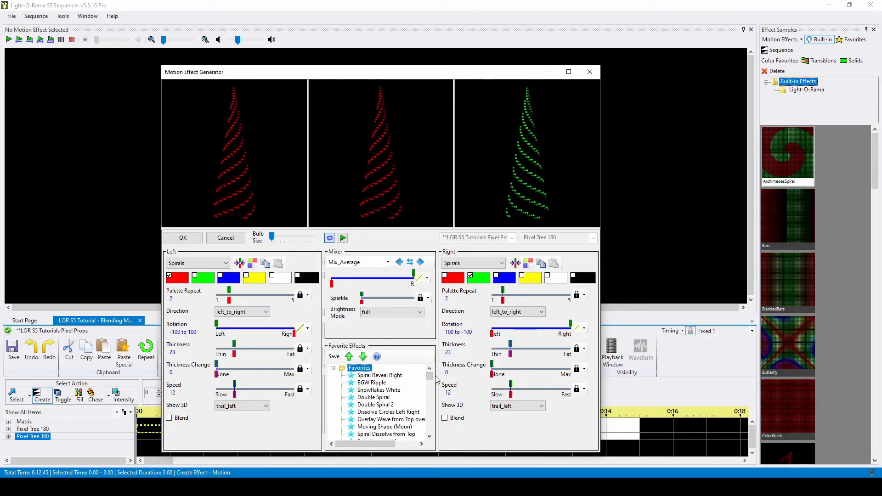
scroll("down", 3)
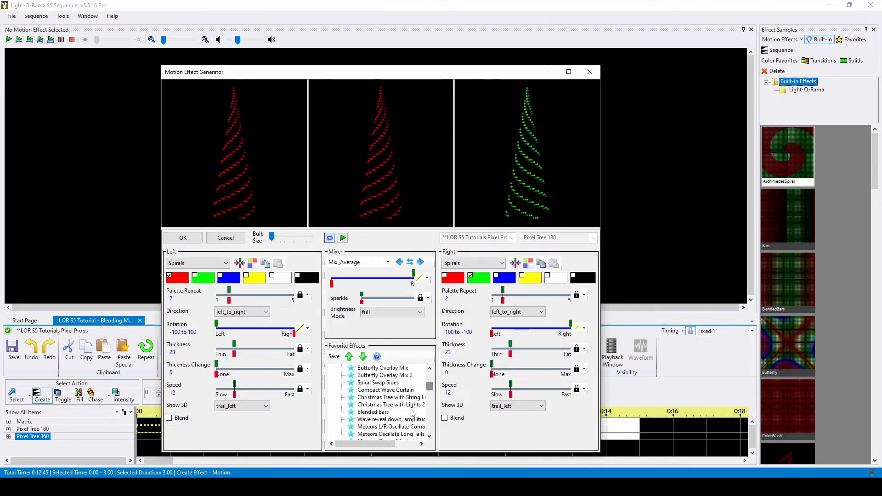
left_click(392, 404)
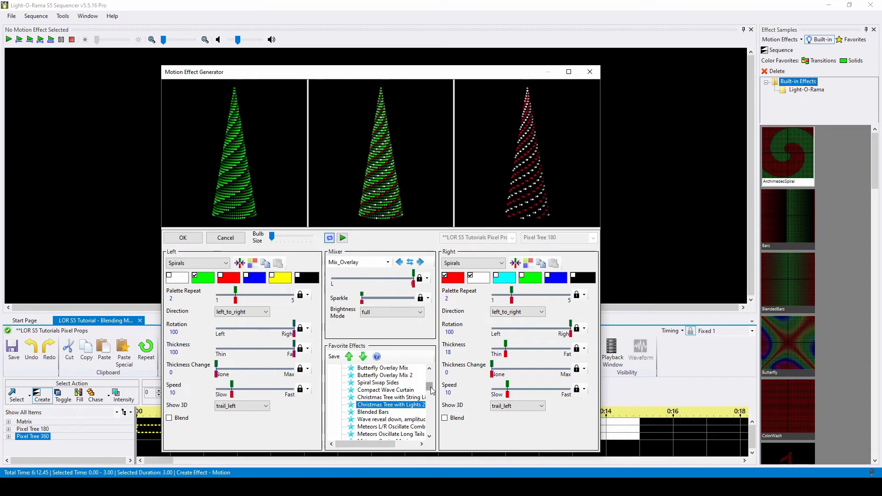
Leave the mix method unchanged and load the Wave reveal down favorite.
left_click(387, 262)
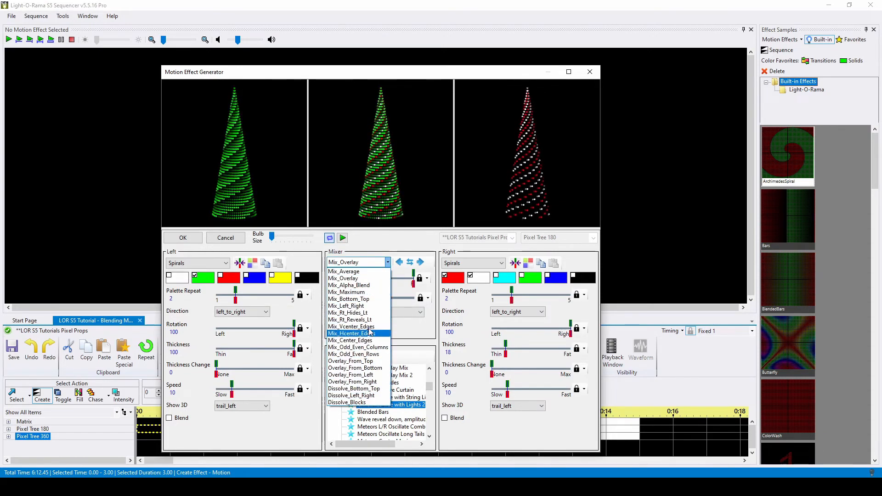
left_click(344, 277)
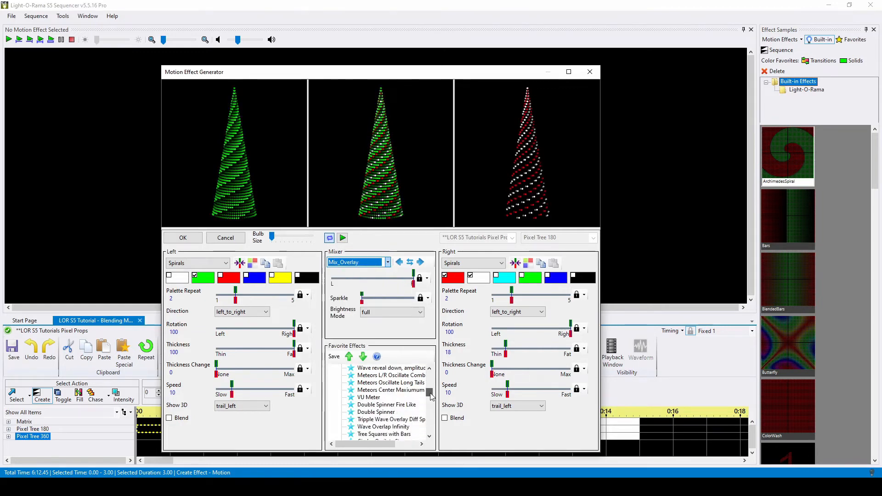
left_click(387, 404)
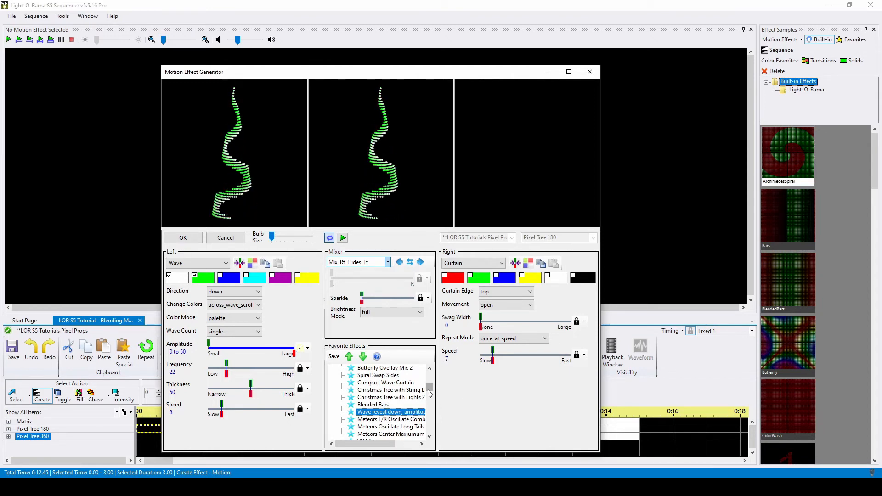
Apply the Dissolve Circles Left Right favorite to the Pixel Tree 180 track.
left_click(387, 262)
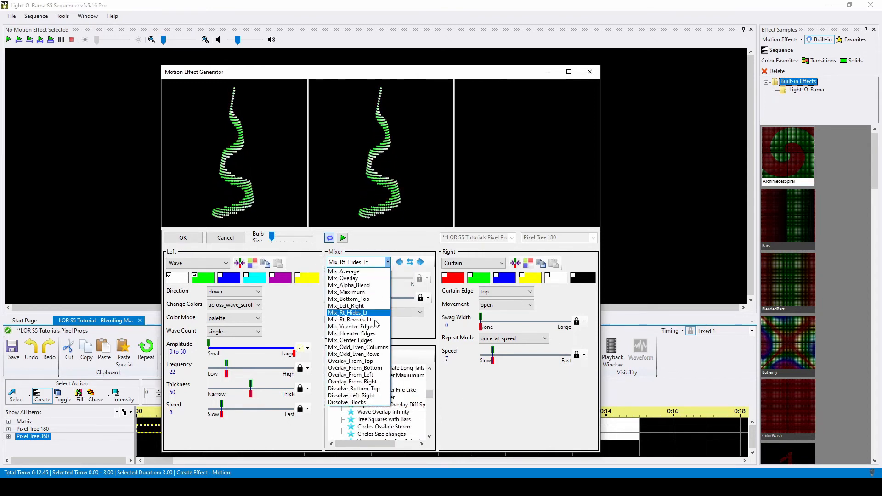
left_click(348, 312)
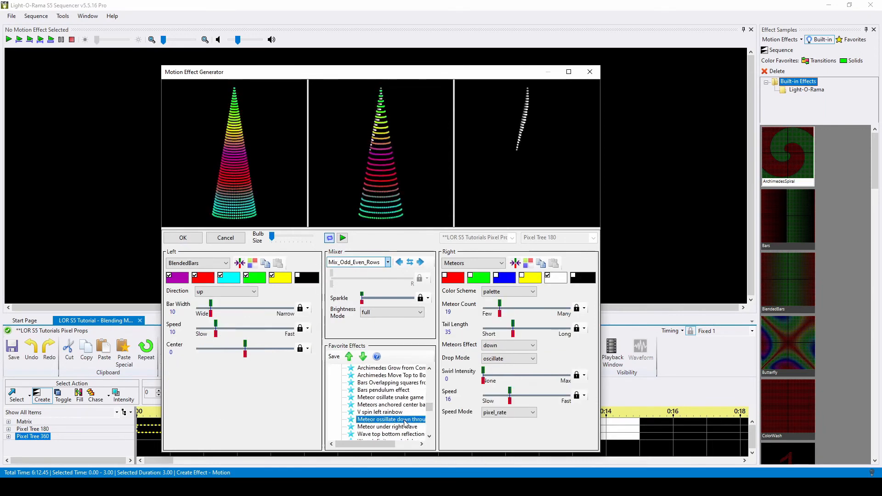
scroll("down", 3)
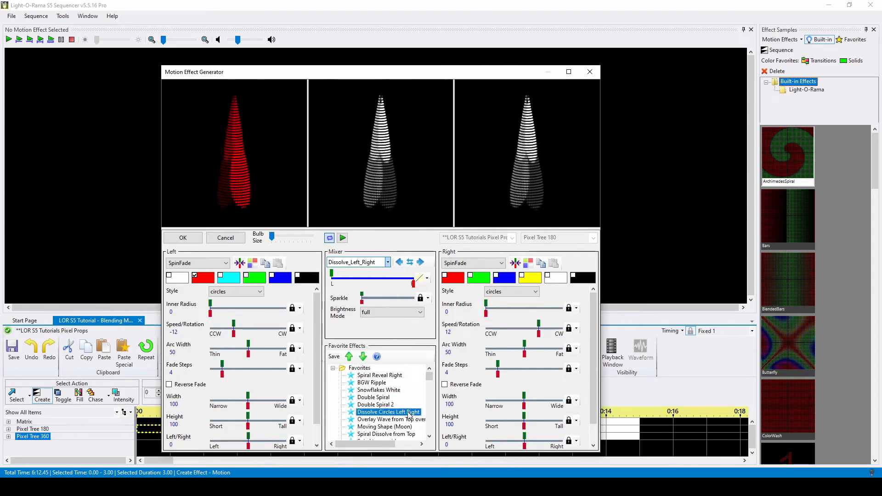
left_click(182, 237)
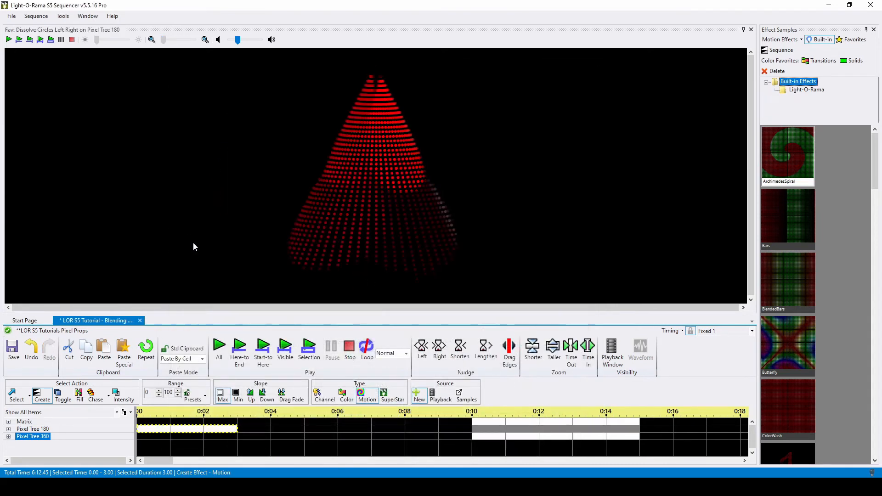
left_click(33, 430)
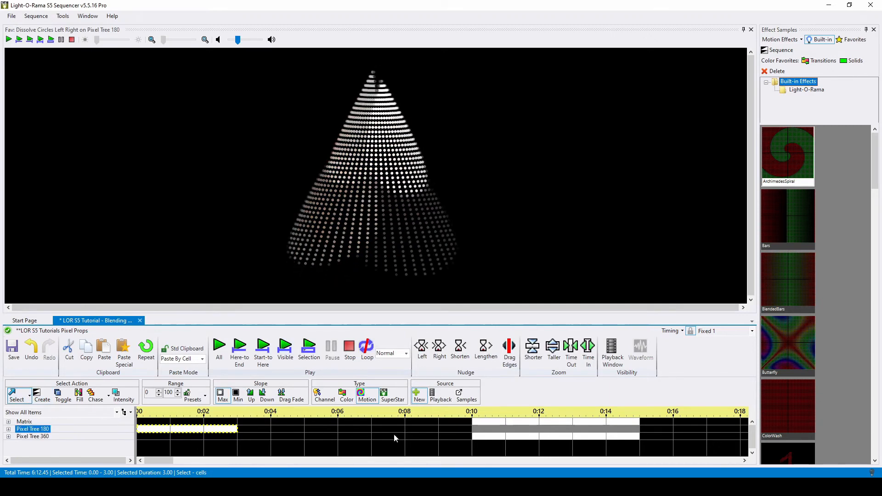